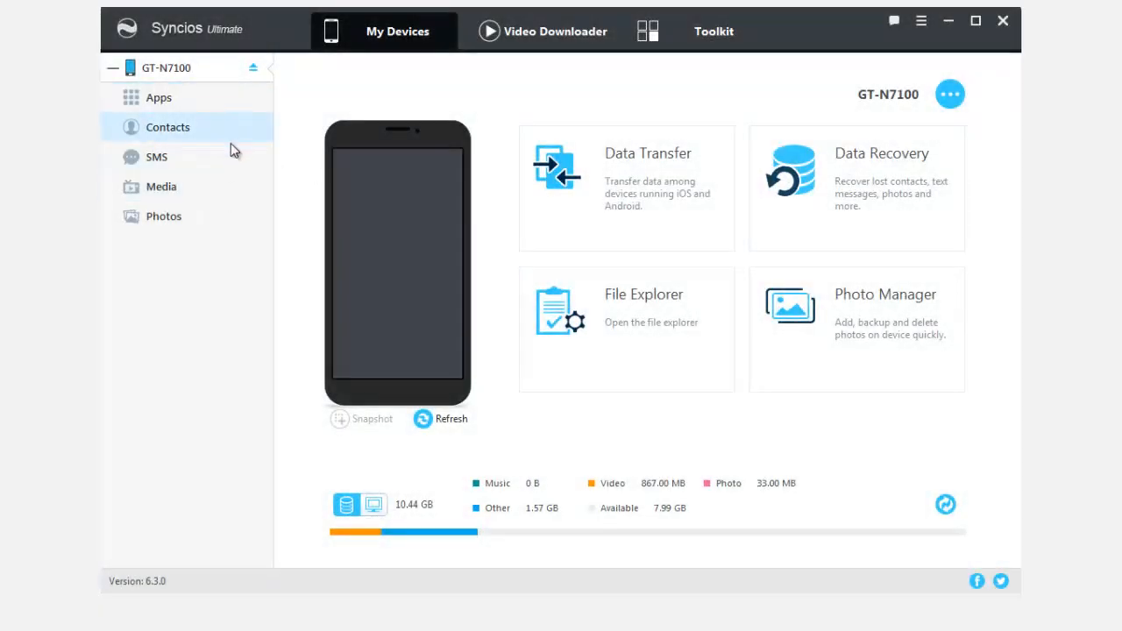
Step: Reach the Toolkit and launch Phone Transfer to get the Data Transfer window
left_click(163, 216)
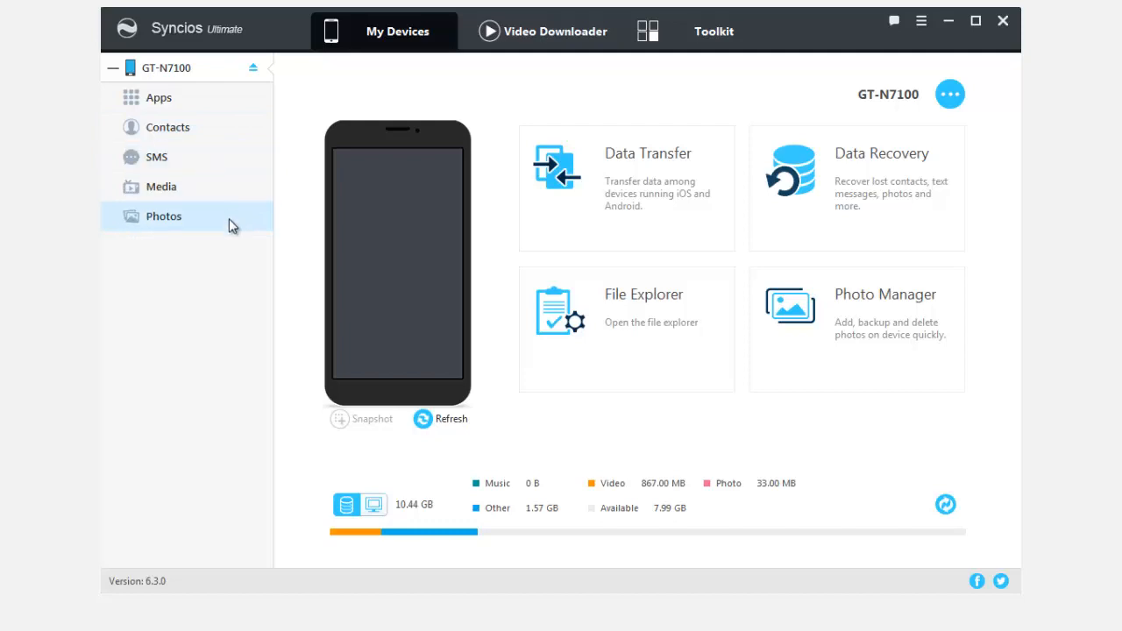
left_click(712, 31)
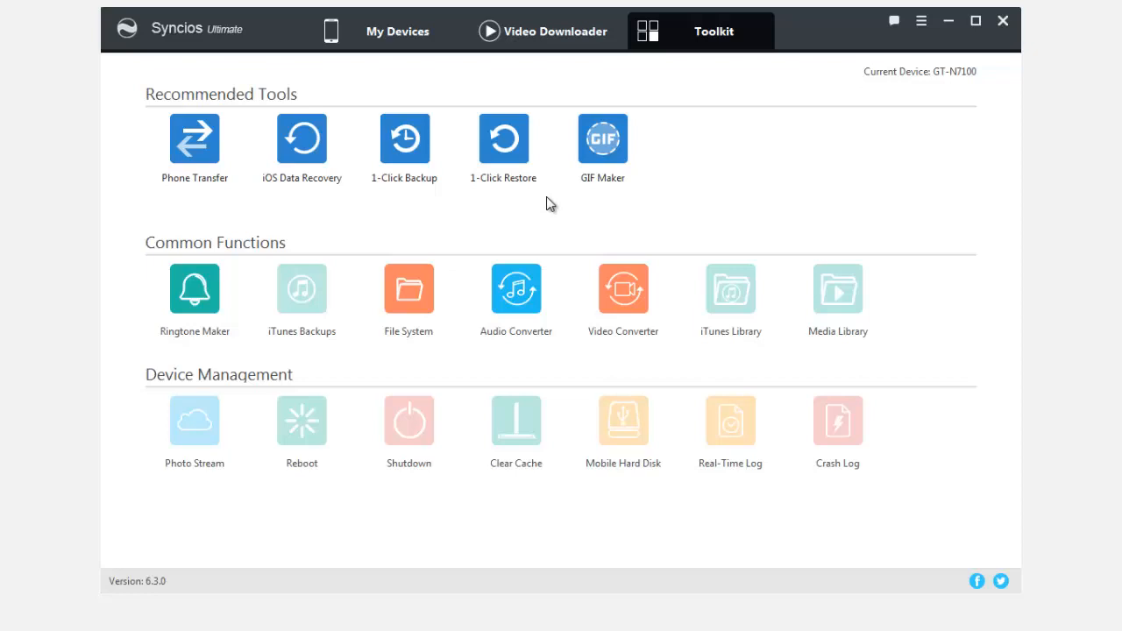
mouse_move(204, 168)
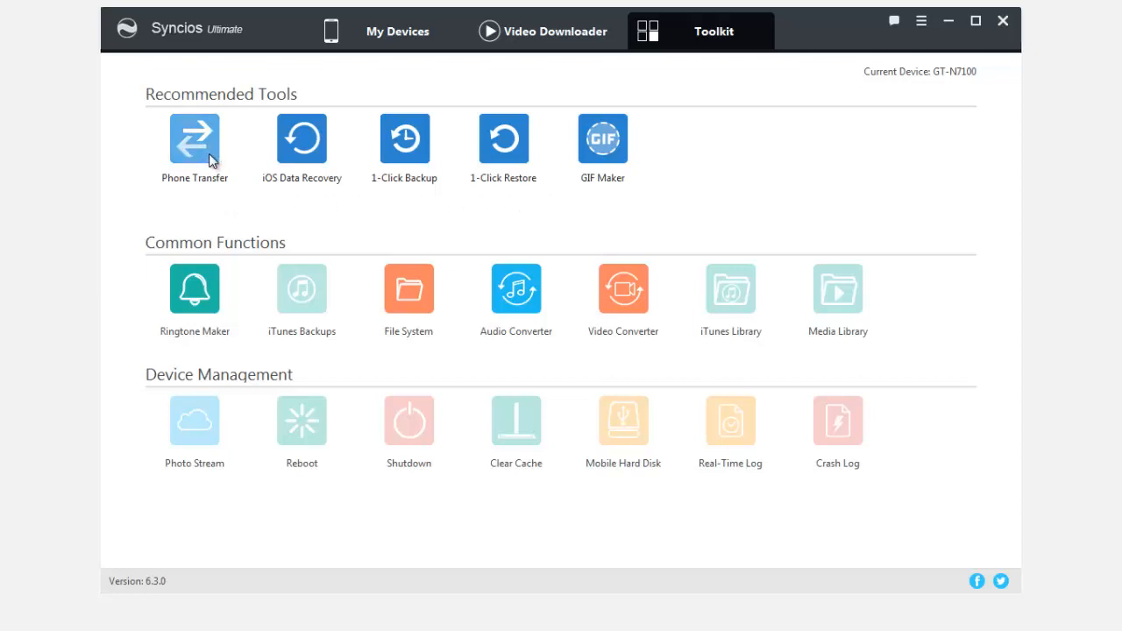
left_click(193, 137)
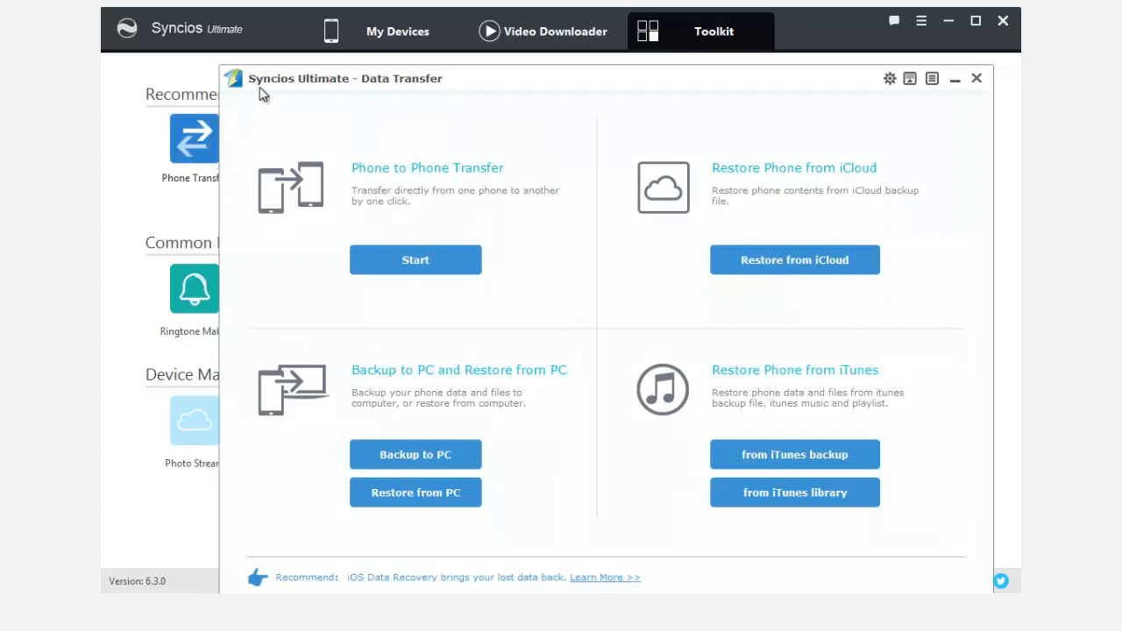
mouse_move(487, 102)
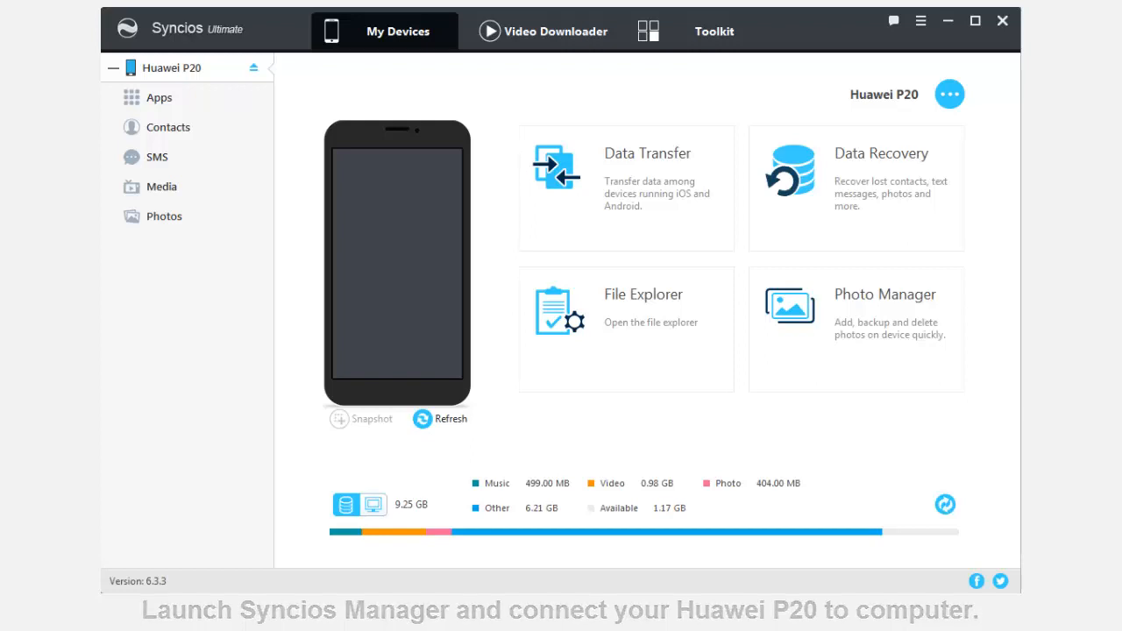
Step: Show the Huawei P20's Media list: 73 audio/video files, about 499 MB
left_click(162, 186)
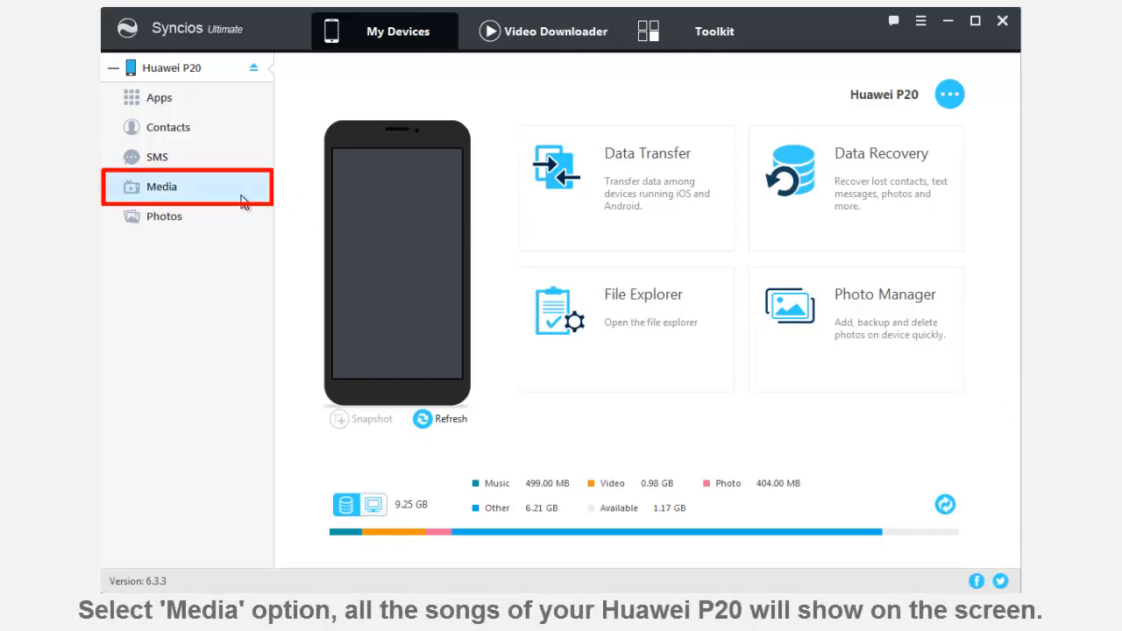
left_click(161, 186)
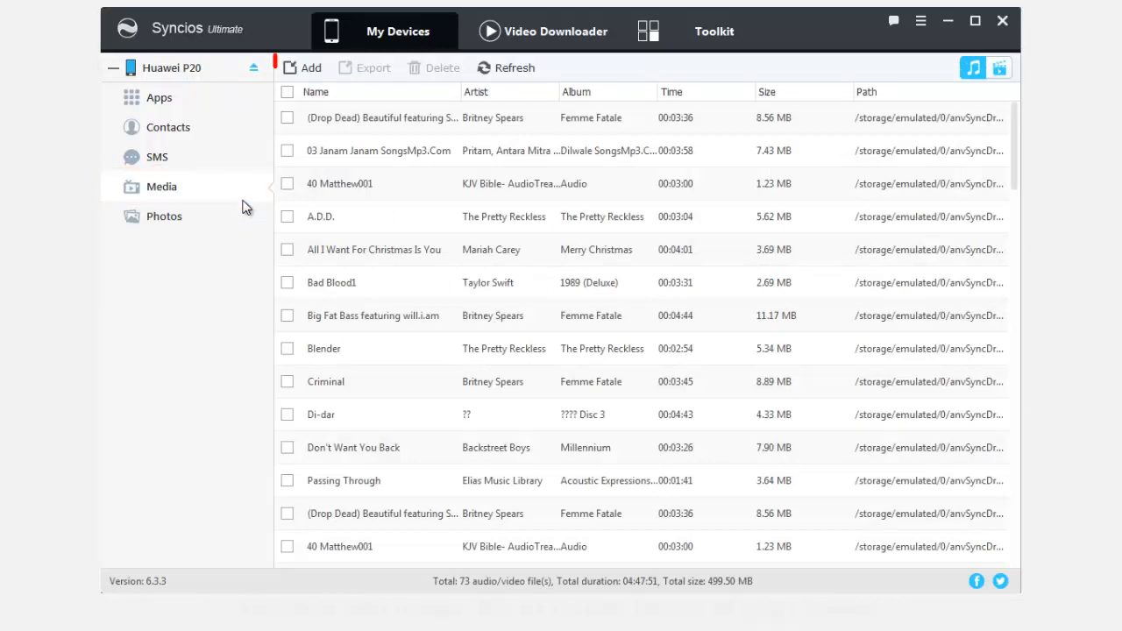
Step: Import the song 24K Magic via Add File, raising the media list to 74 files
left_click(310, 66)
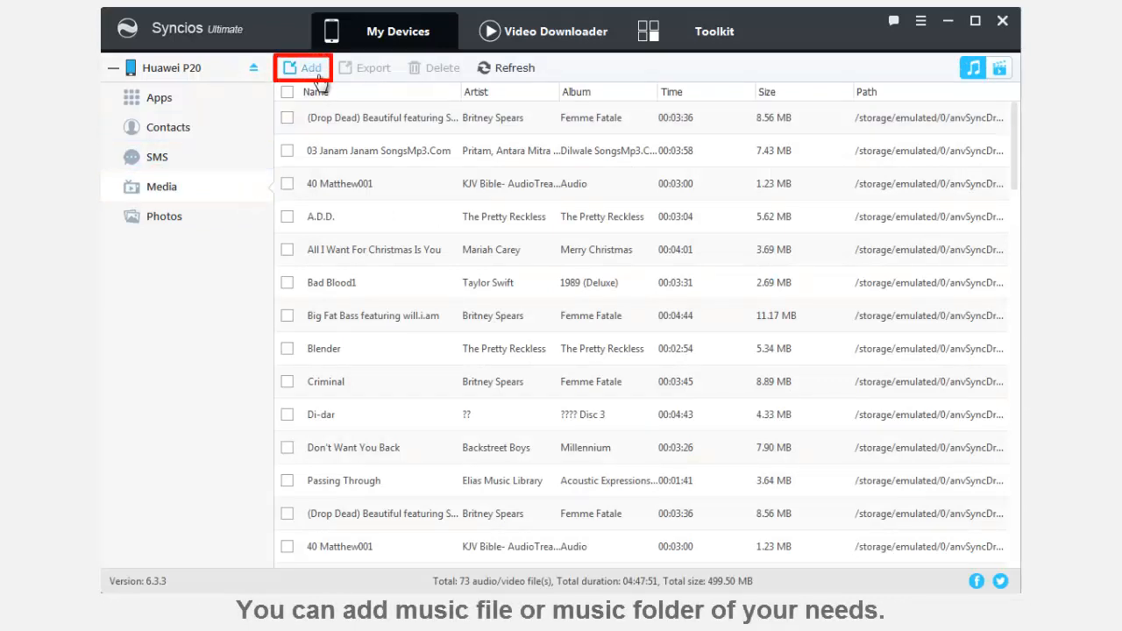
left_click(309, 67)
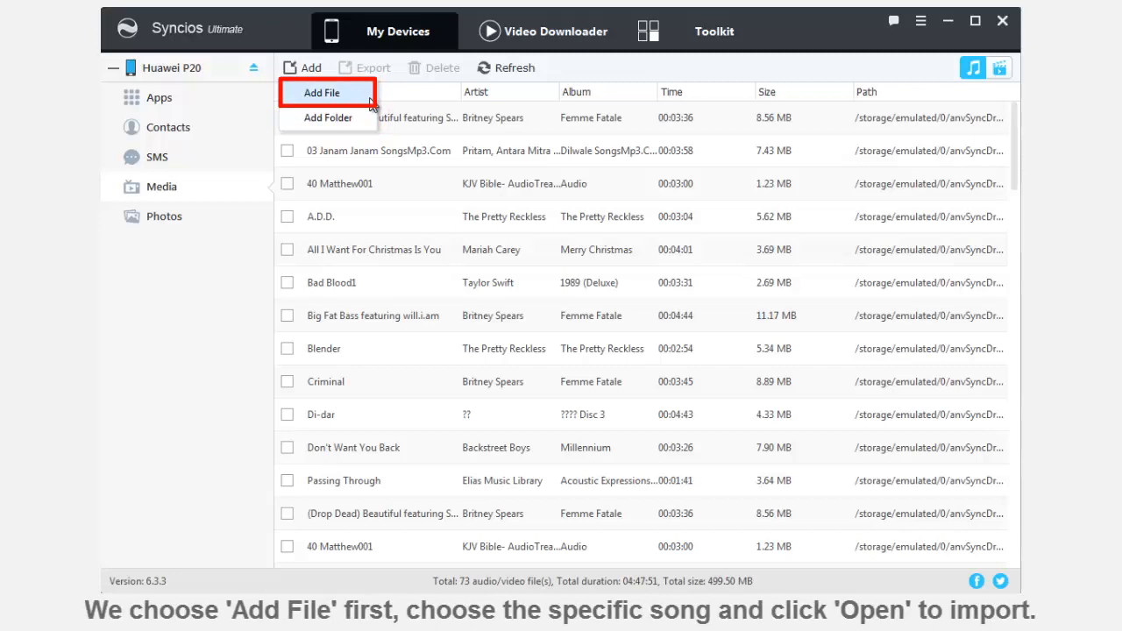
left_click(323, 91)
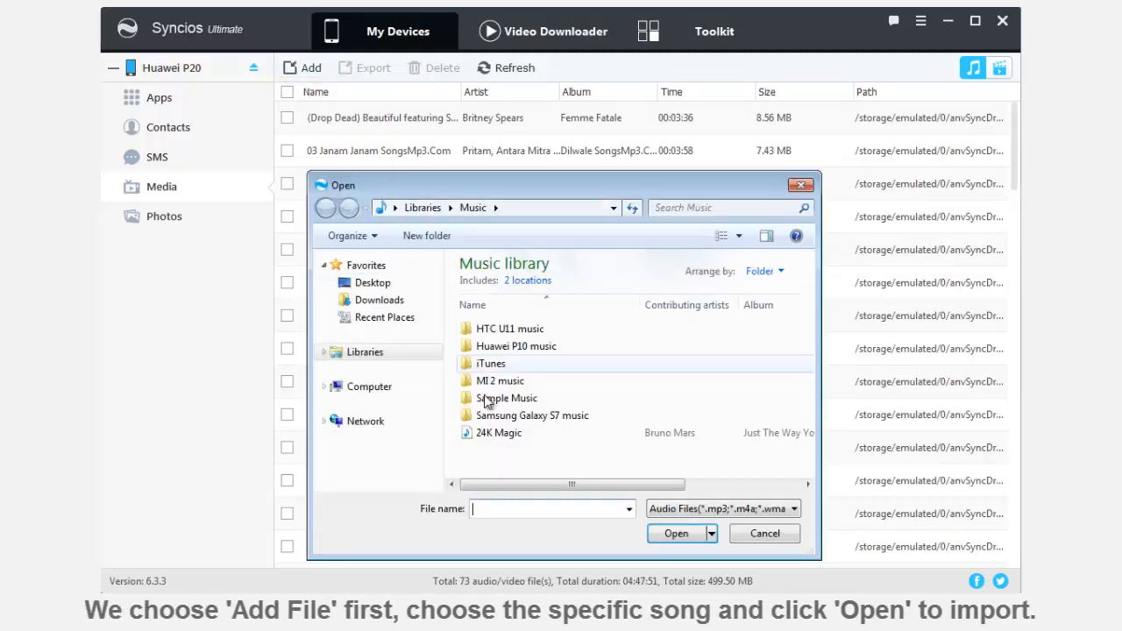
left_click(498, 431)
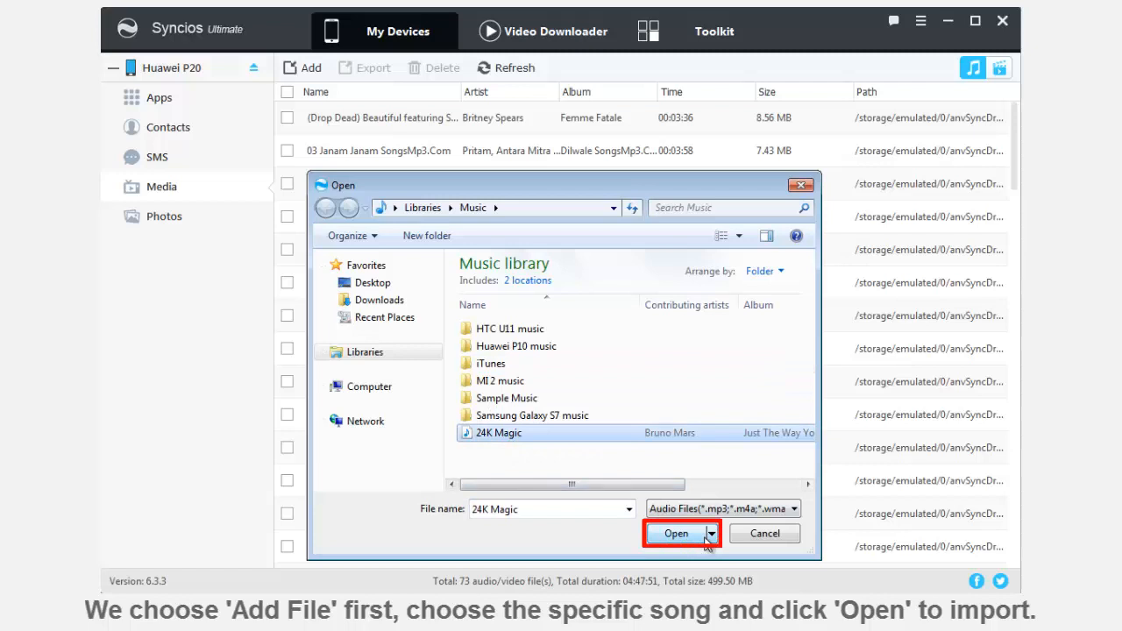
left_click(675, 533)
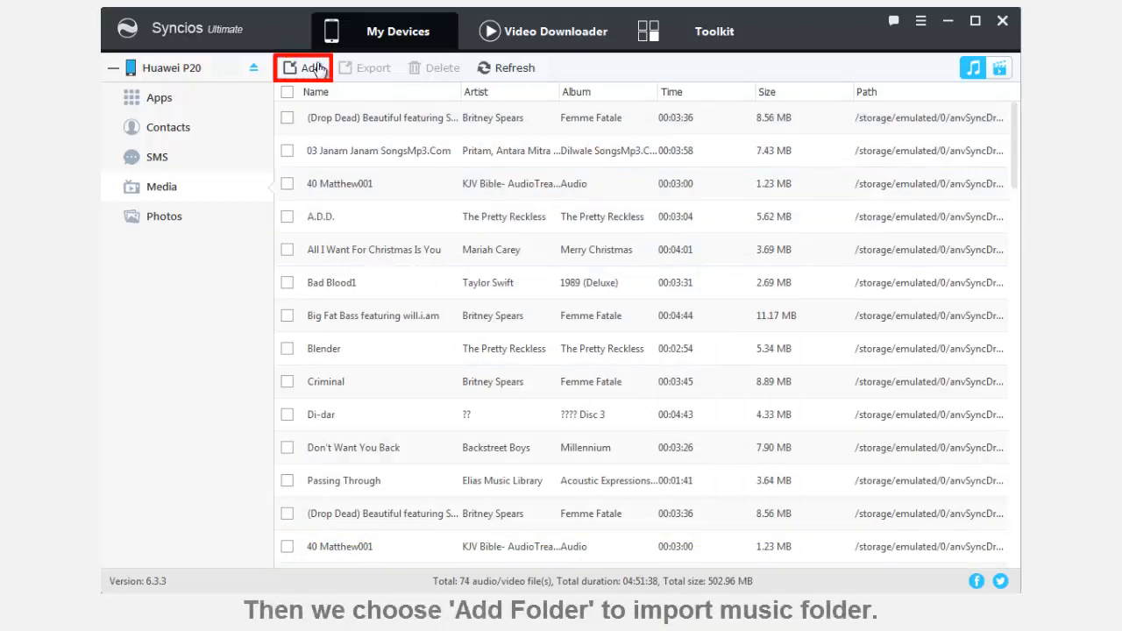
Step: Import the Samsung Galaxy S7 music folder via Add Folder, reaching 78 files (~522 MB)
left_click(302, 67)
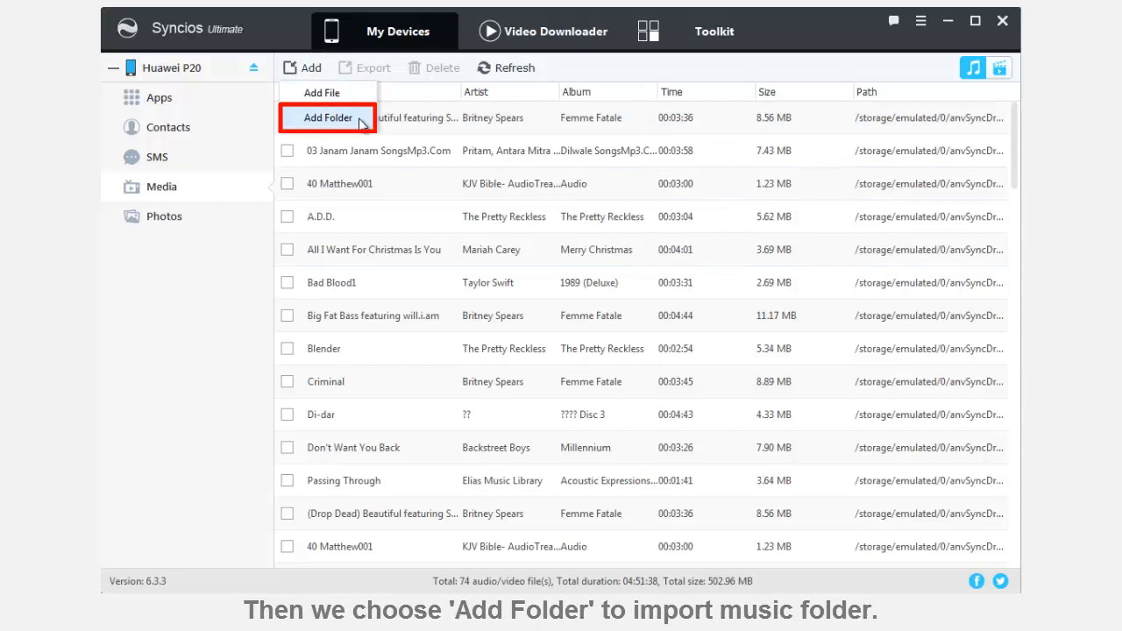
left_click(328, 116)
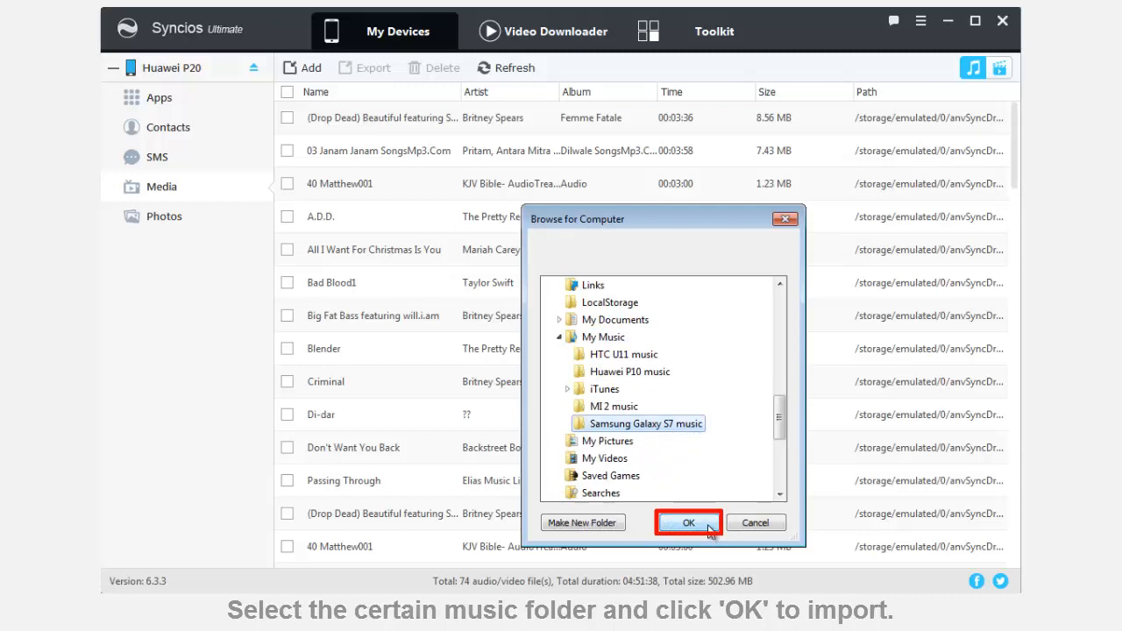
left_click(687, 522)
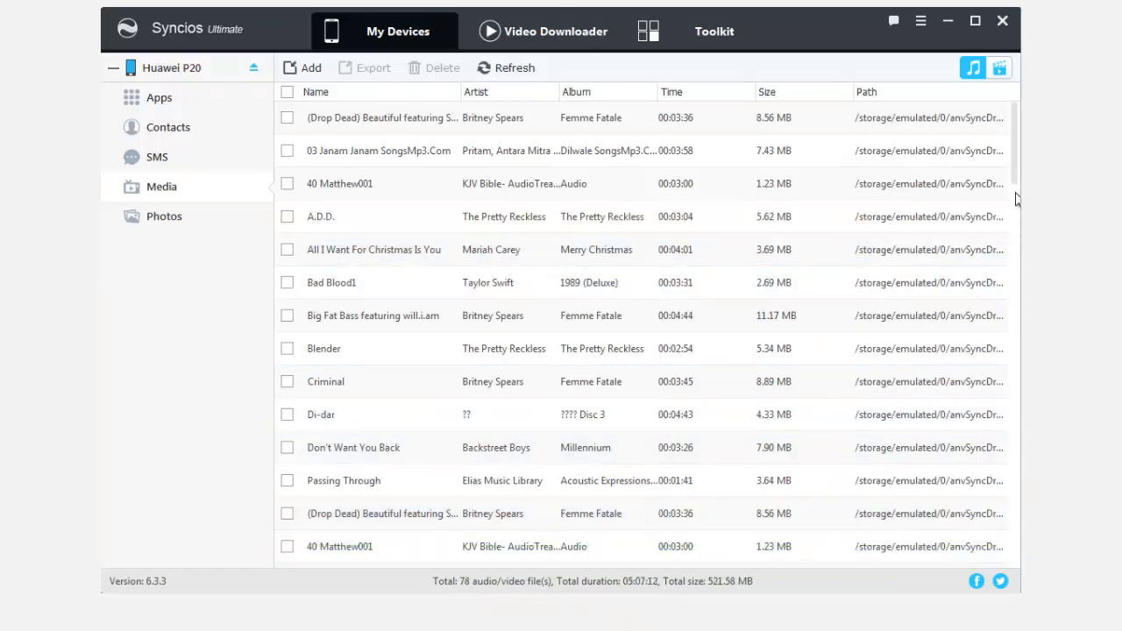
scroll("down", 3)
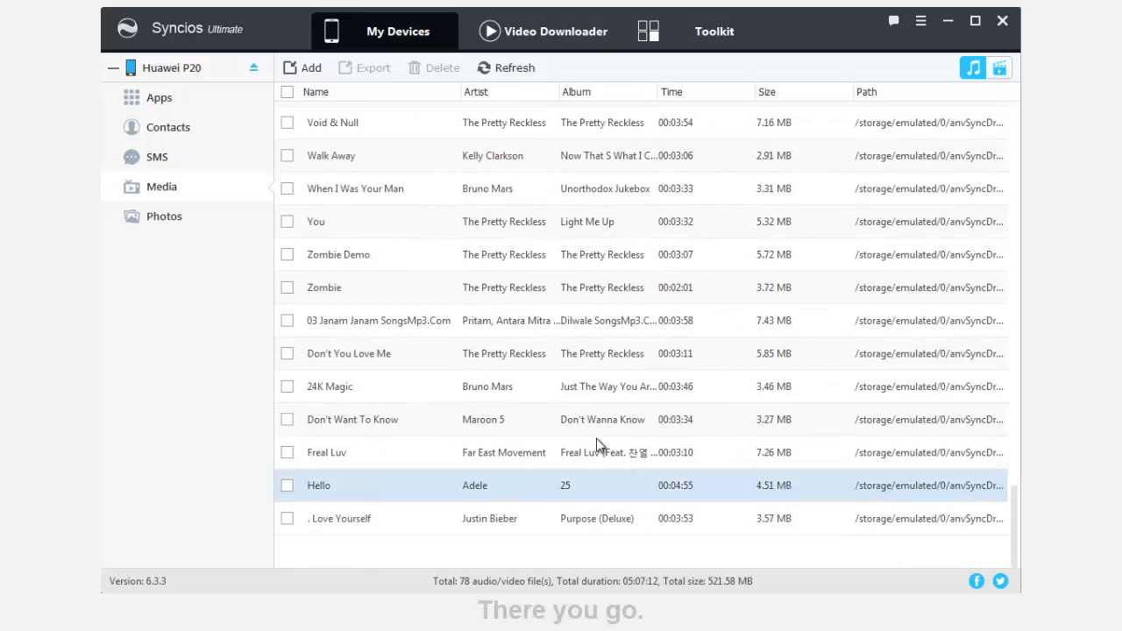